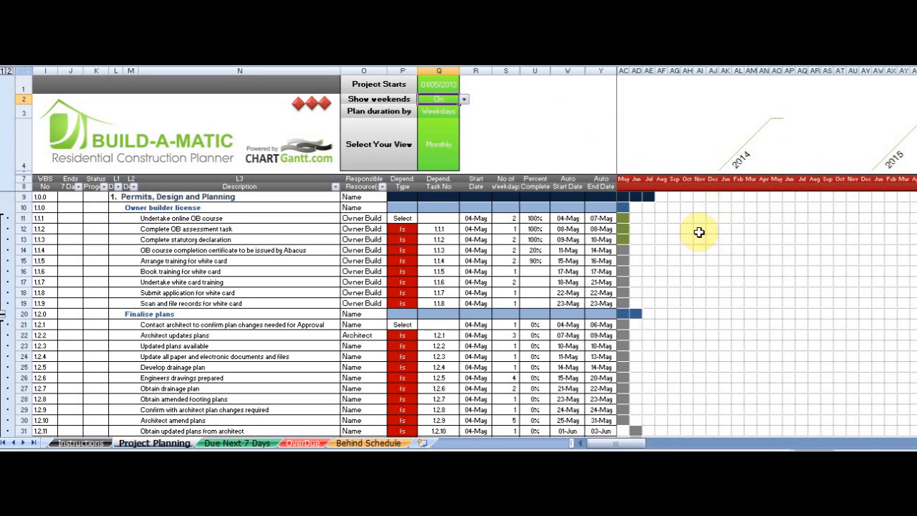
mouse_move(672, 285)
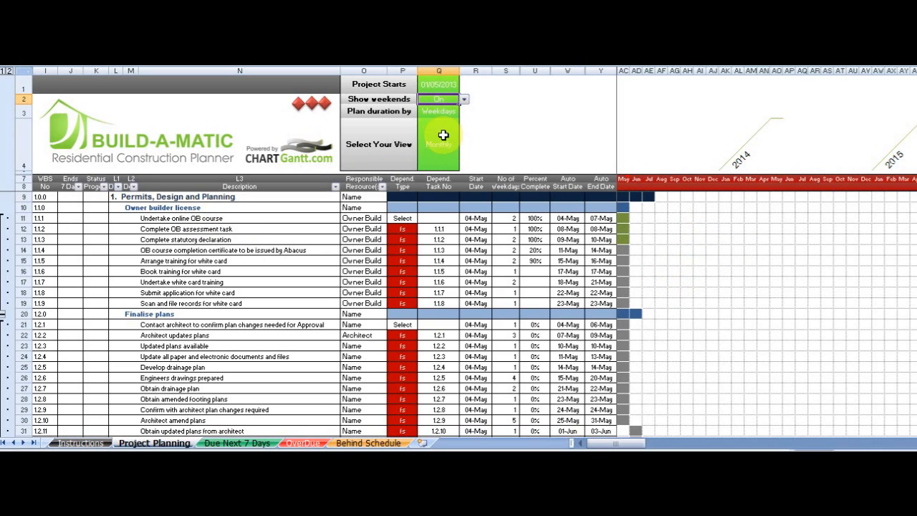
Set the Project Starts cell to 24/02/2013 so the schedule recalculates.
left_click(438, 84)
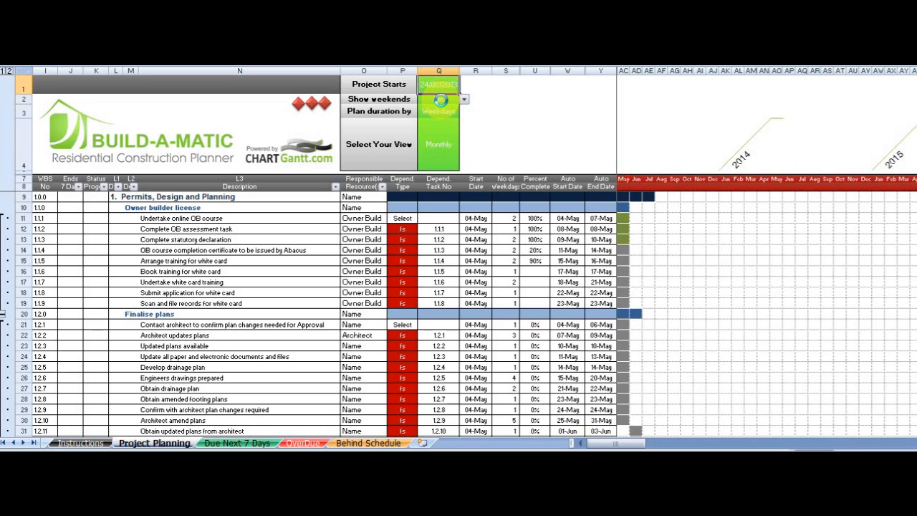
left_click(438, 83)
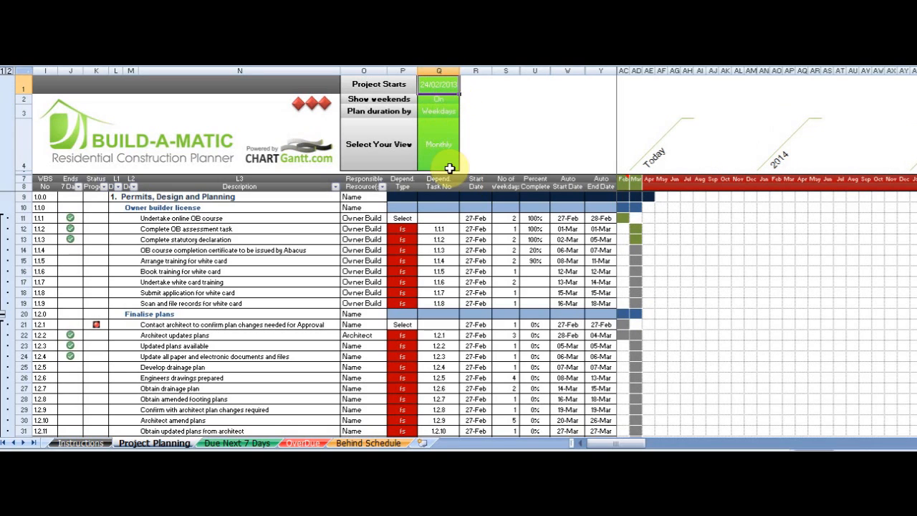
Select the Daily view and review the Plan duration by options.
left_click(438, 143)
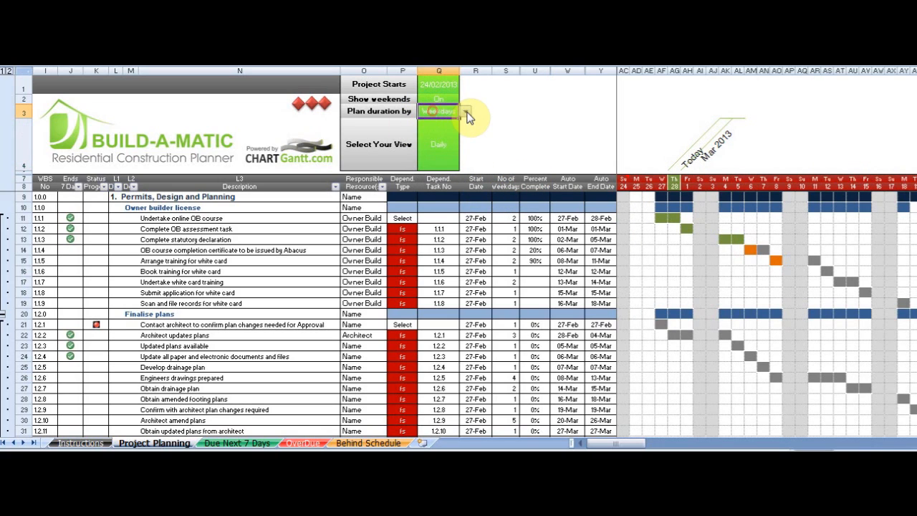
left_click(438, 112)
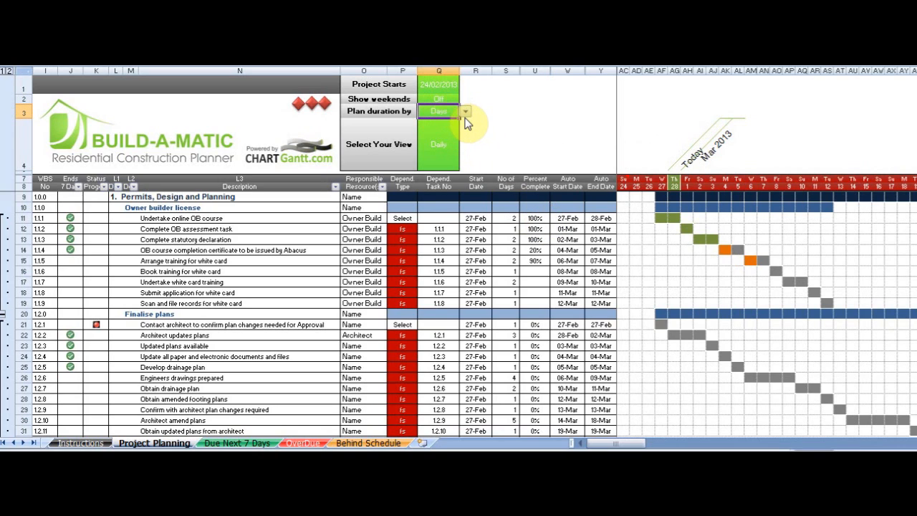
left_click(439, 112)
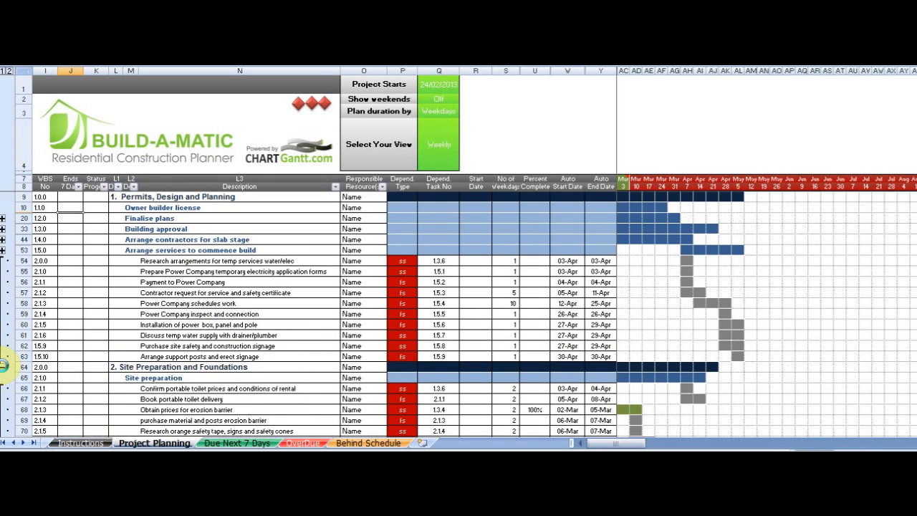
Expand the Owner builder license task group in the weekly outline.
scroll("down", 3)
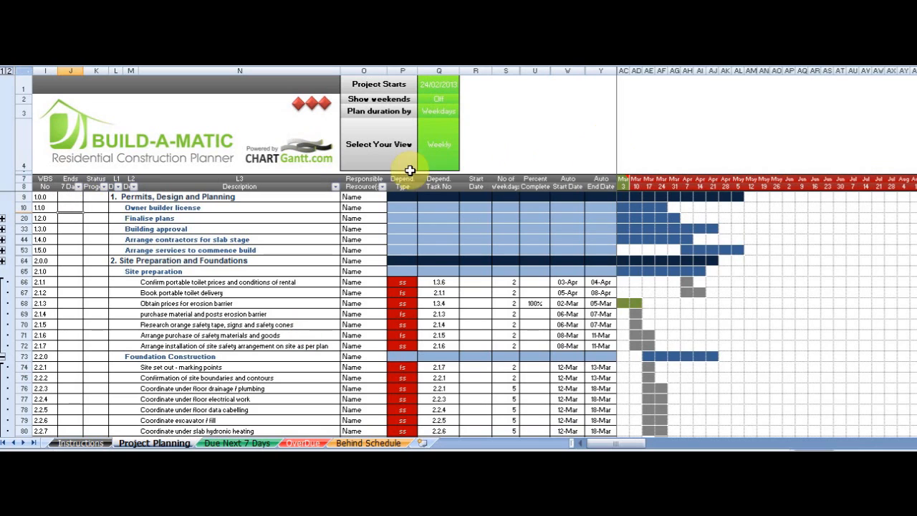
left_click(2, 207)
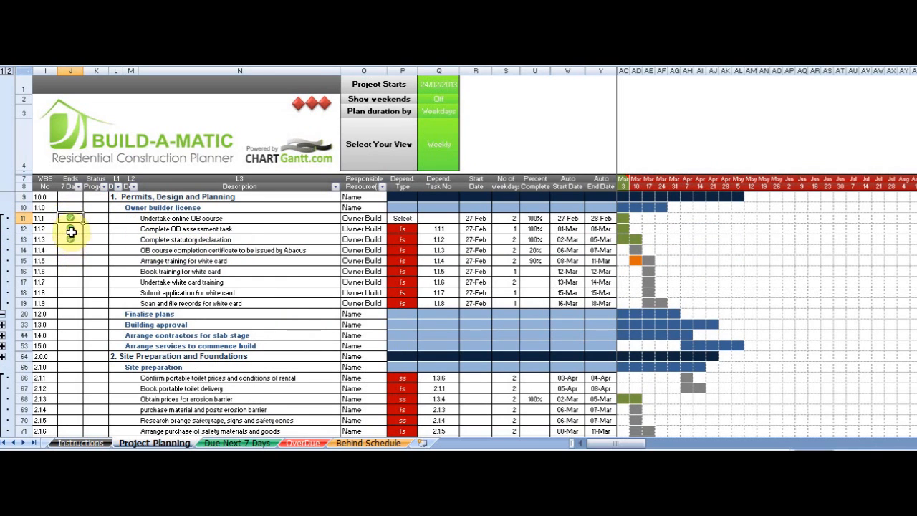
left_click(72, 240)
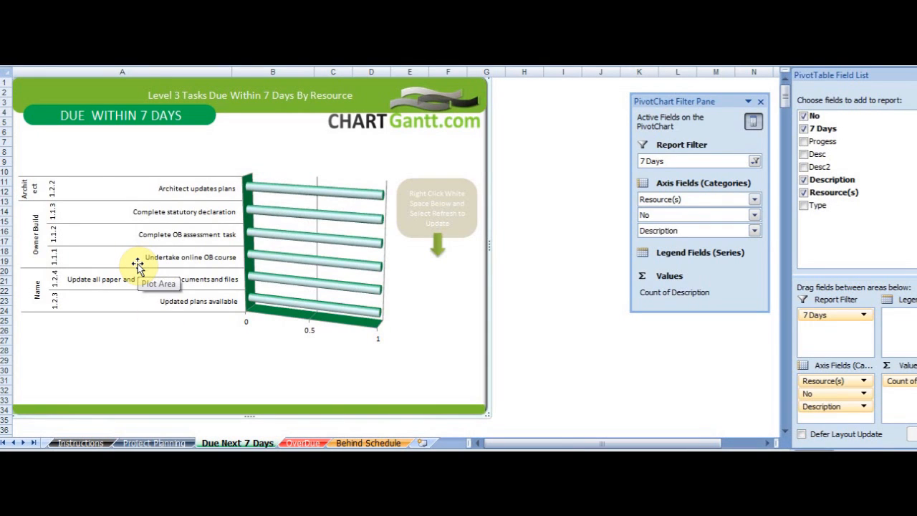
mouse_move(79, 246)
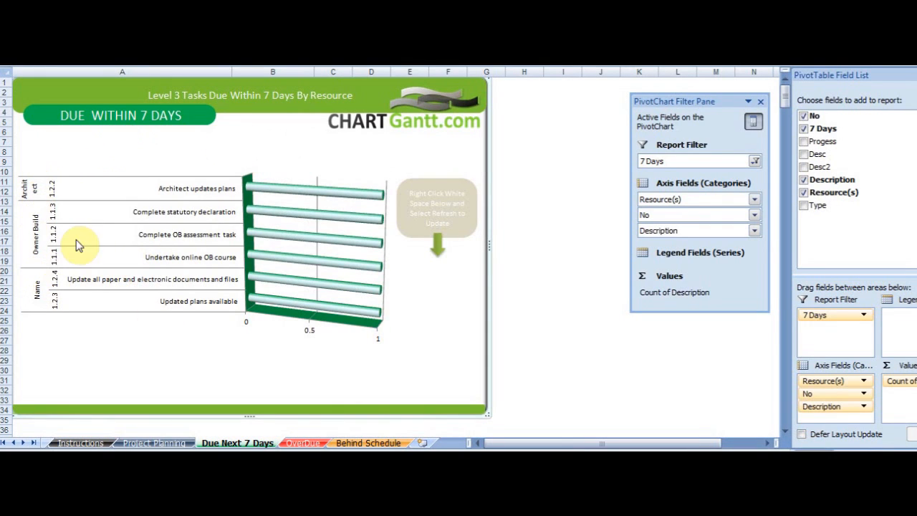
mouse_move(192, 288)
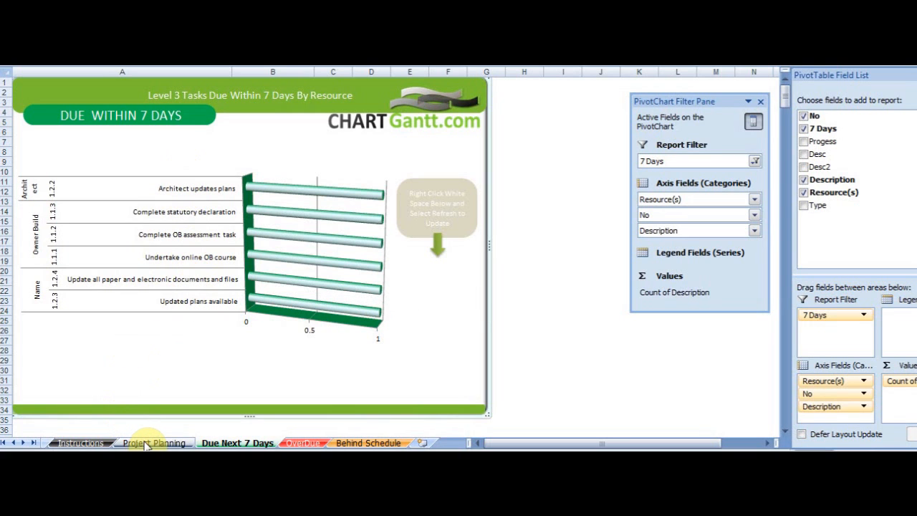
left_click(155, 442)
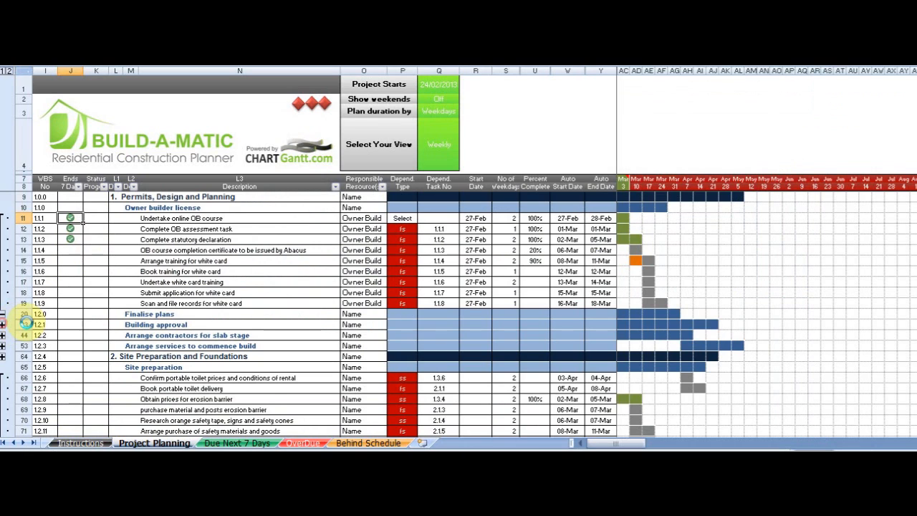
Expand the Finalize plans task rows with the outline + button.
left_click(3, 313)
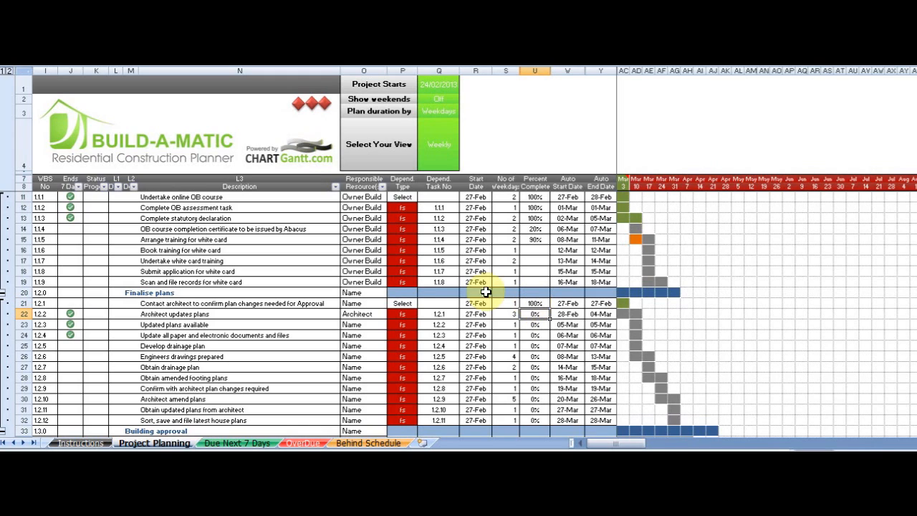
mouse_move(129, 335)
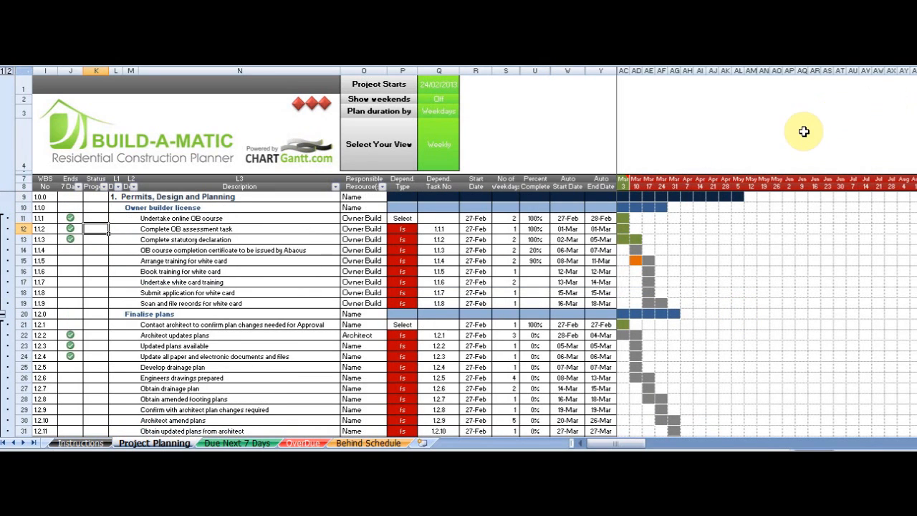
mouse_move(384, 198)
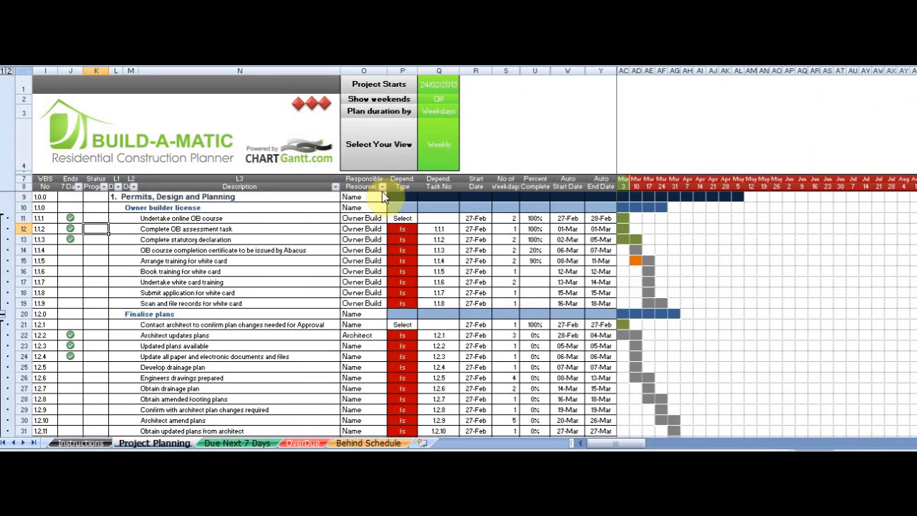
left_click(384, 186)
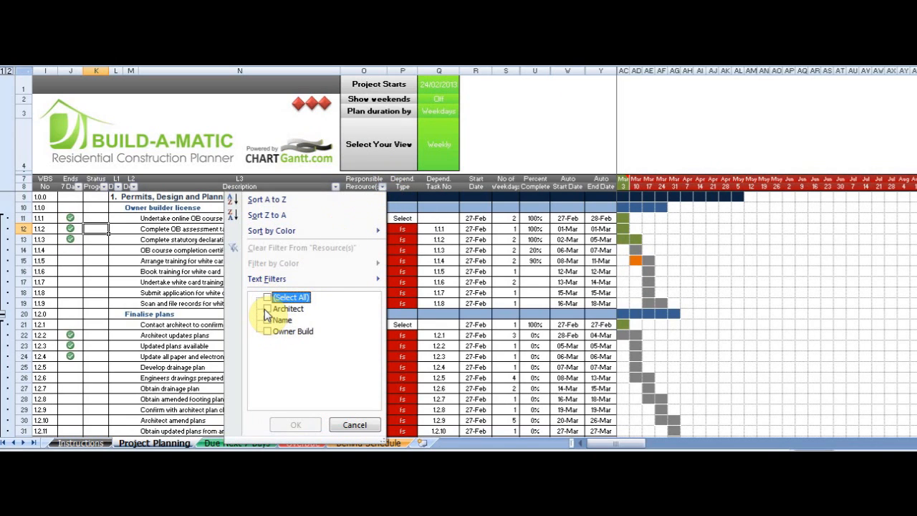
left_click(266, 308)
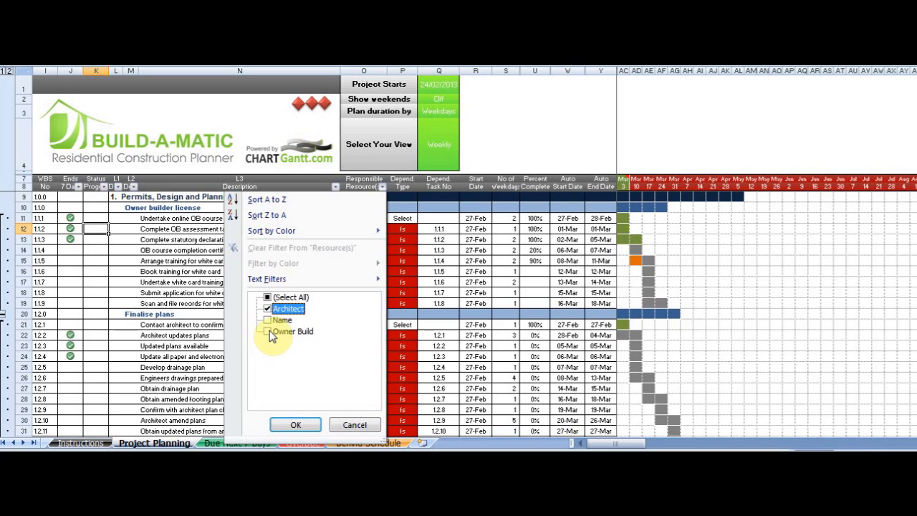
left_click(296, 425)
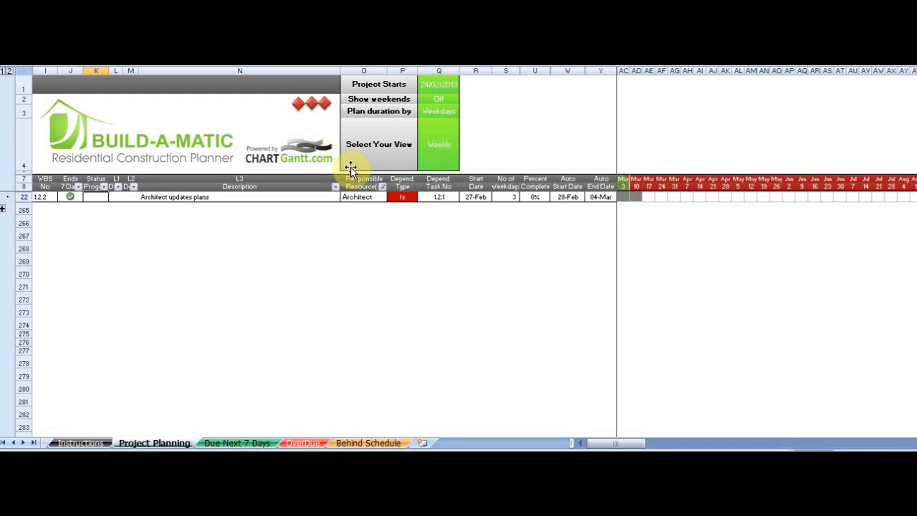
left_click(381, 186)
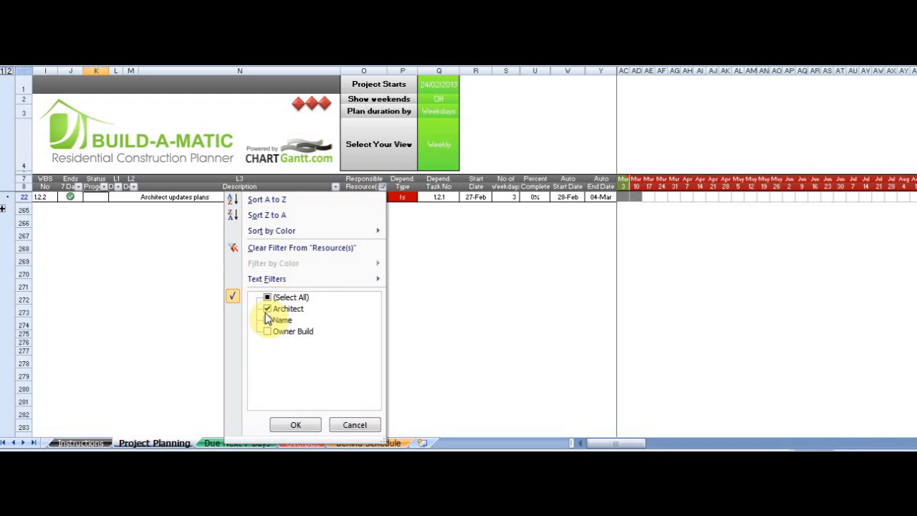
left_click(266, 308)
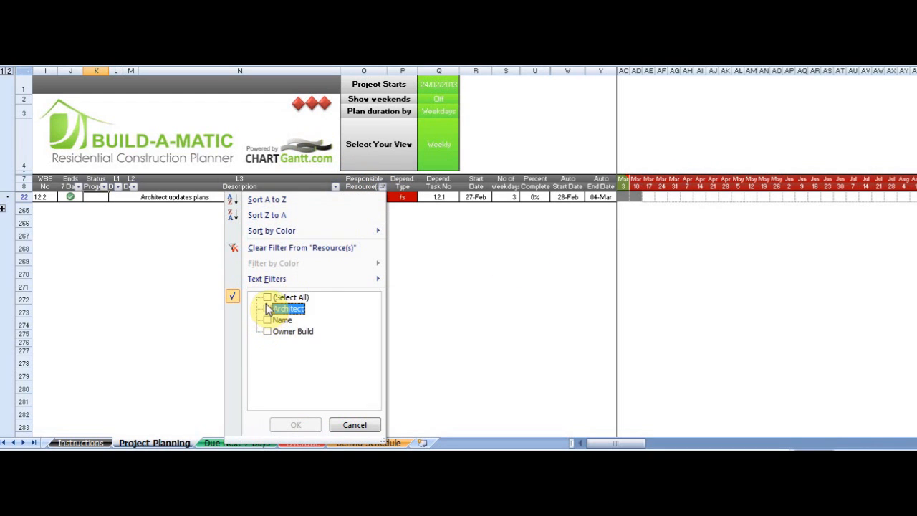
left_click(266, 296)
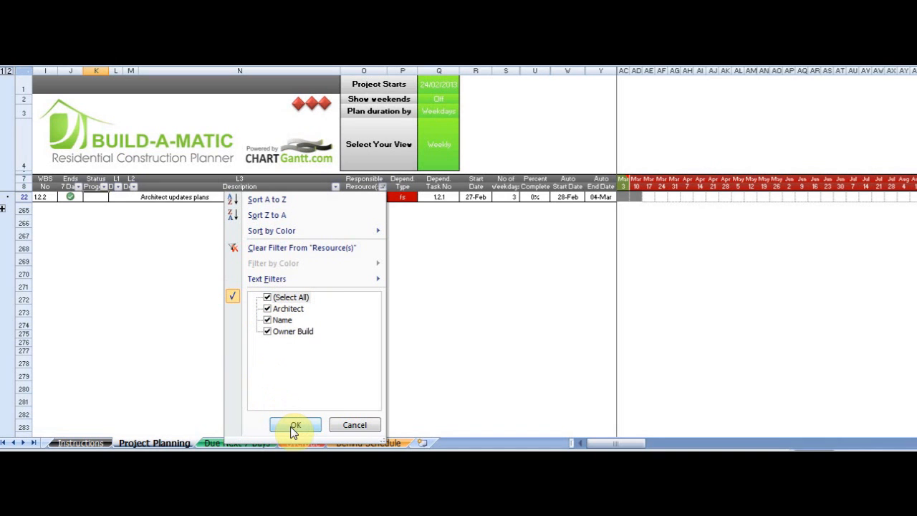
left_click(295, 424)
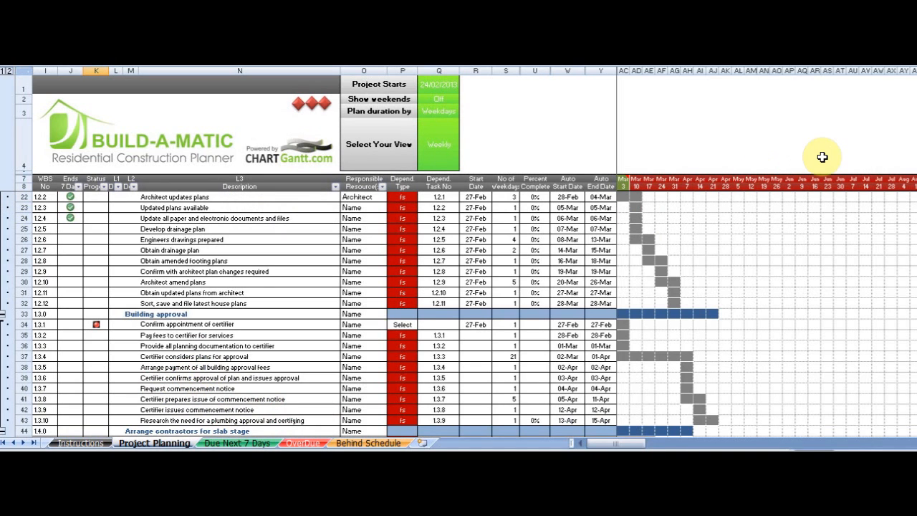
scroll("up", 3)
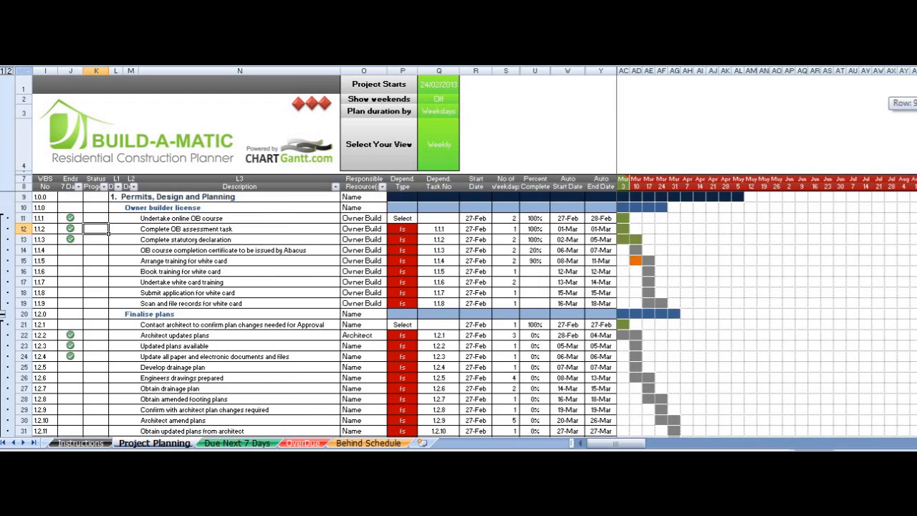
mouse_move(412, 196)
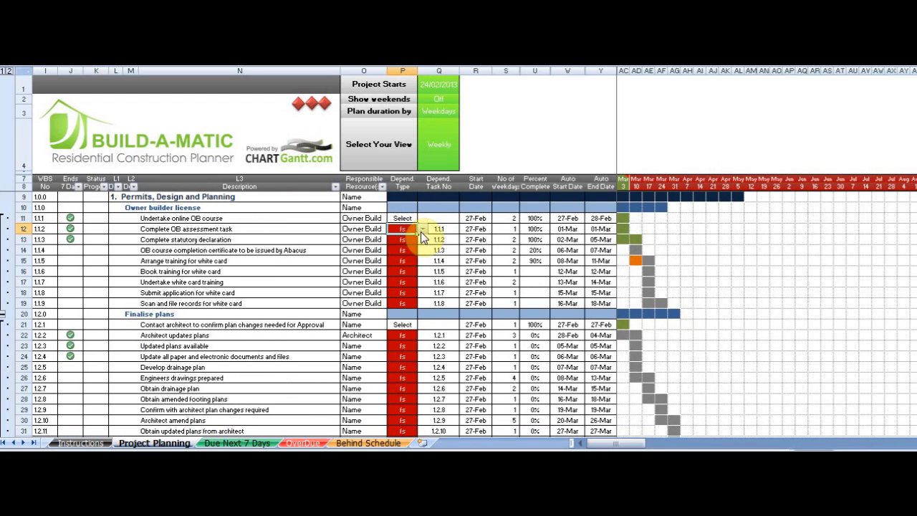
left_click(422, 230)
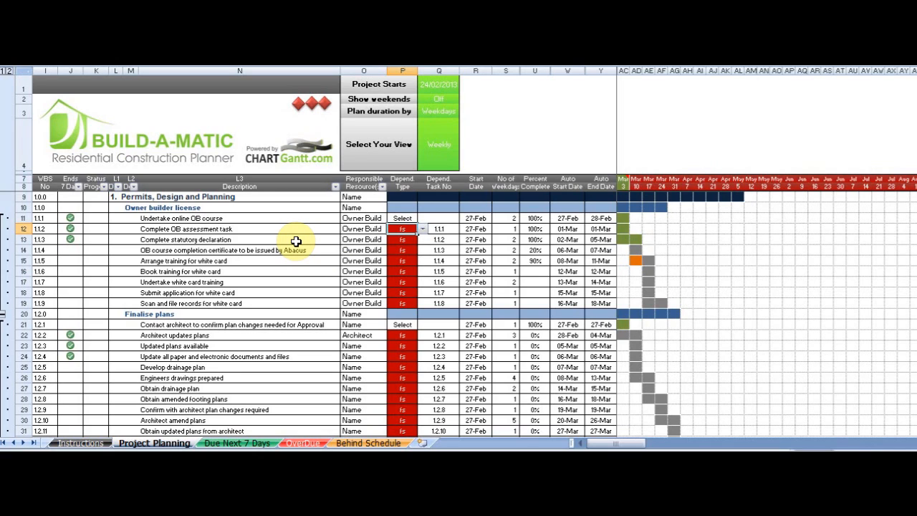
mouse_move(449, 150)
type("12")
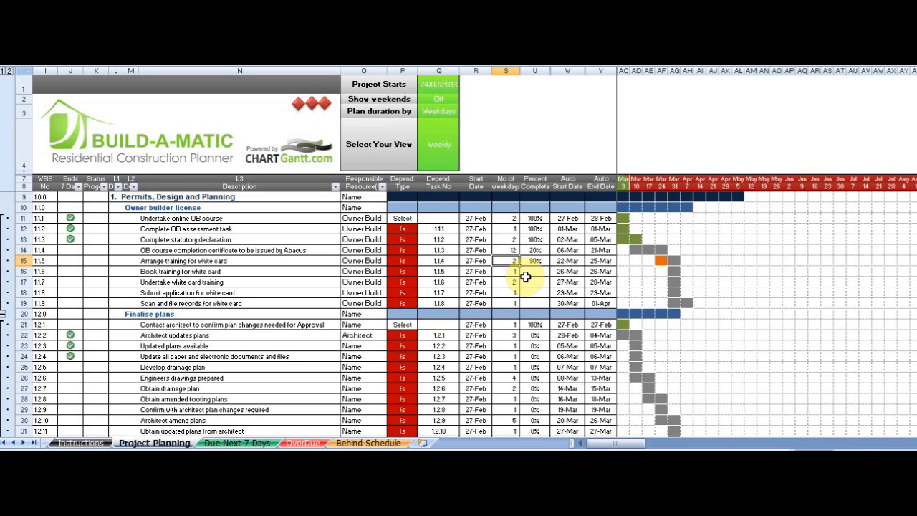
Enter a larger weekday count for task 1.1.4's OB course certificate duration.
left_click(533, 249)
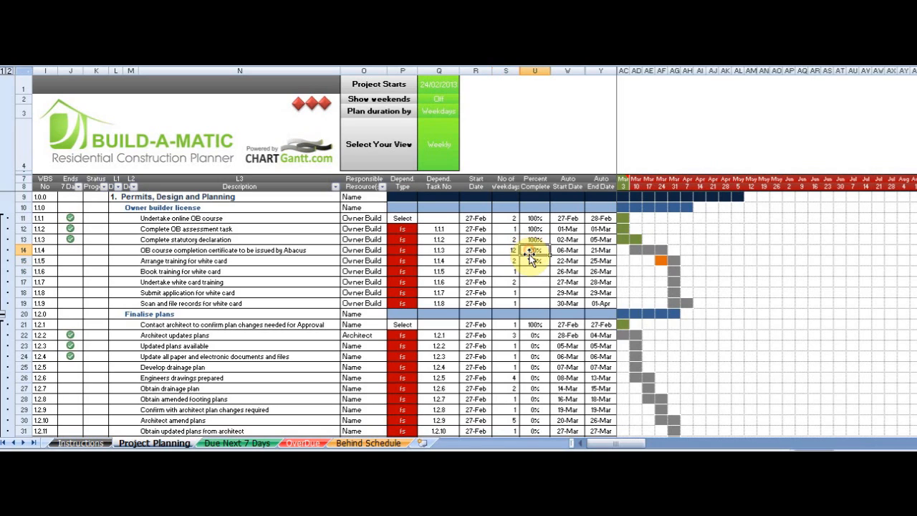